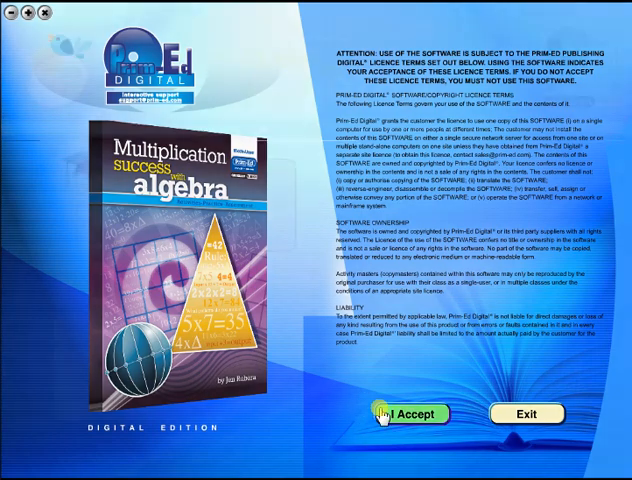
# - Accept the licence agreement to reach the Multiplication Success with Algebra contents page
pyautogui.click(404, 412)
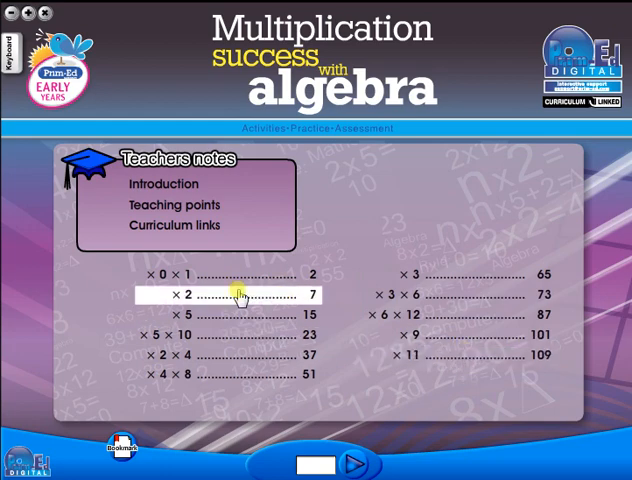
# - Open Teachers notes and page forward past page 17 back to page 15, the ×5 facts sheet
pyautogui.click(152, 184)
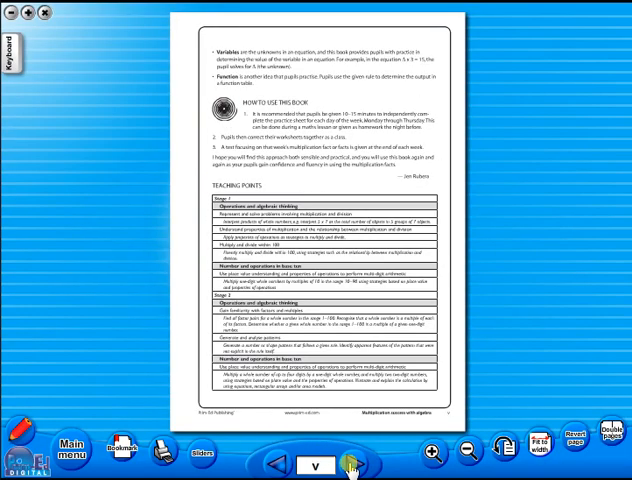
pyautogui.click(350, 460)
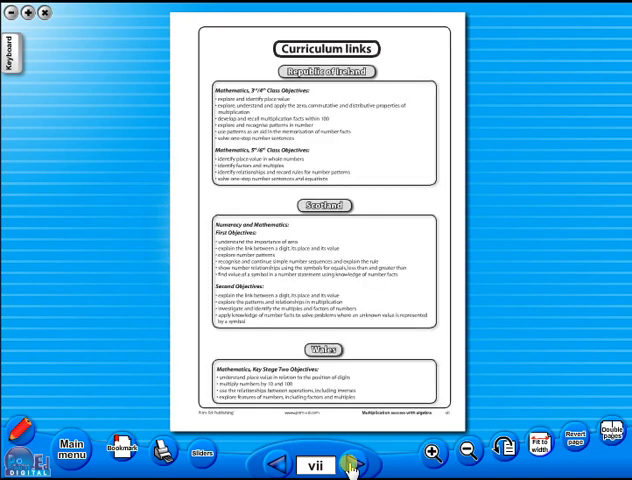
pyautogui.click(348, 464)
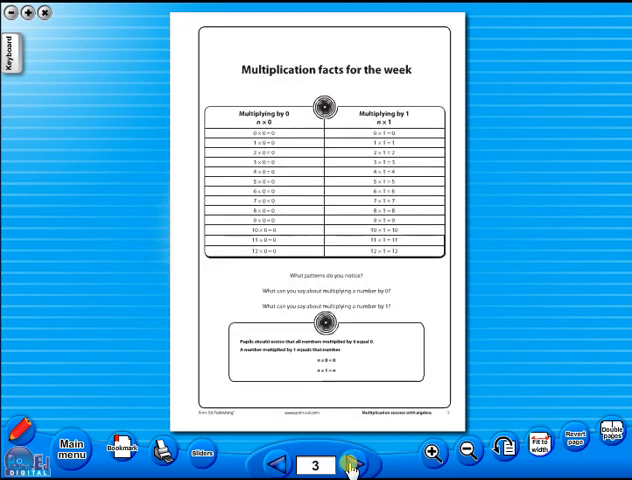
pyautogui.click(352, 464)
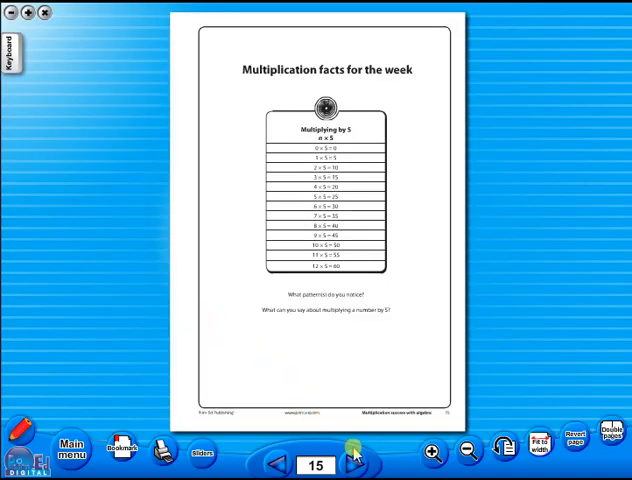
pyautogui.click(348, 456)
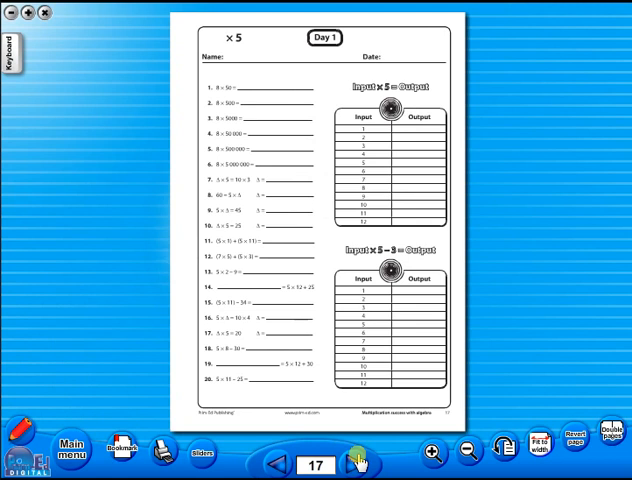
pyautogui.click(356, 464)
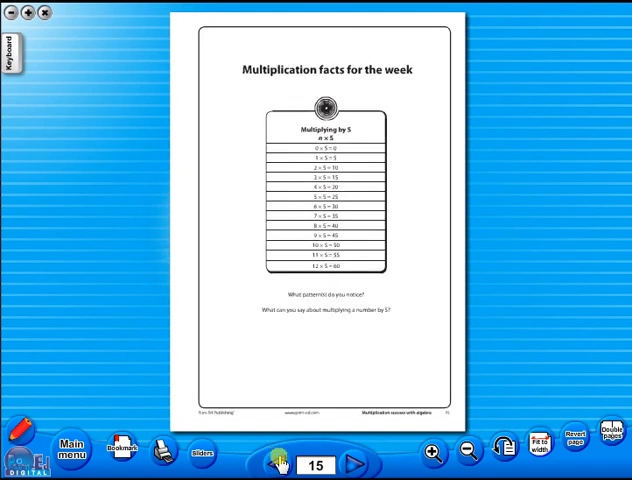
# - Switch to two-page view and move to page 21, the ×5 Test worksheet
pyautogui.click(352, 464)
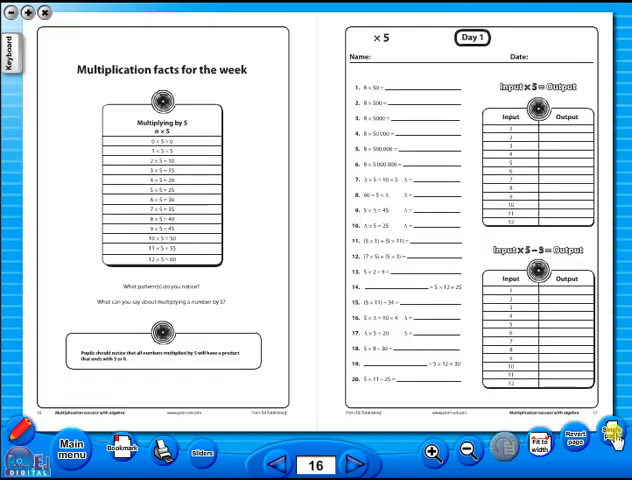
pyautogui.moveTo(478, 398)
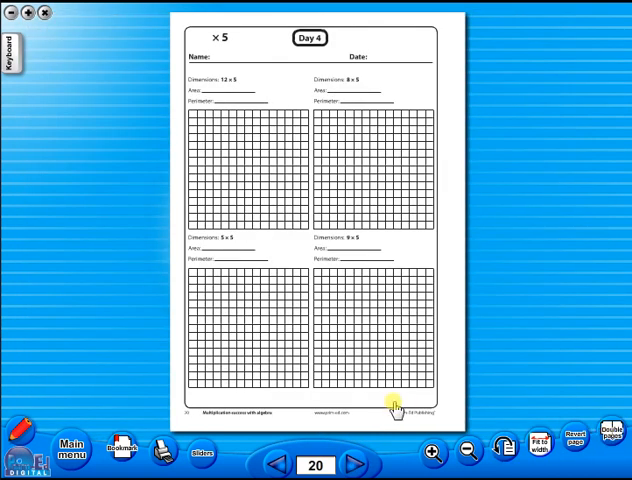
pyautogui.click(352, 464)
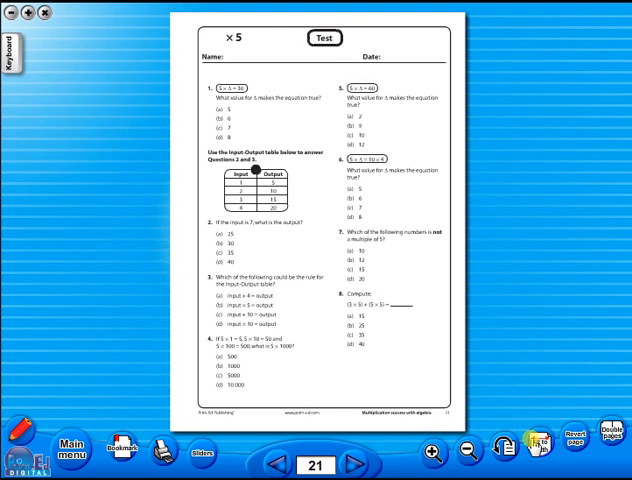
pyautogui.click(432, 450)
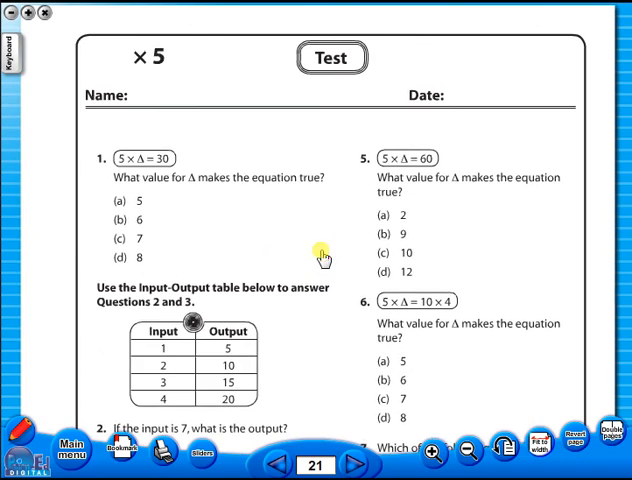
pyautogui.moveTo(362, 328)
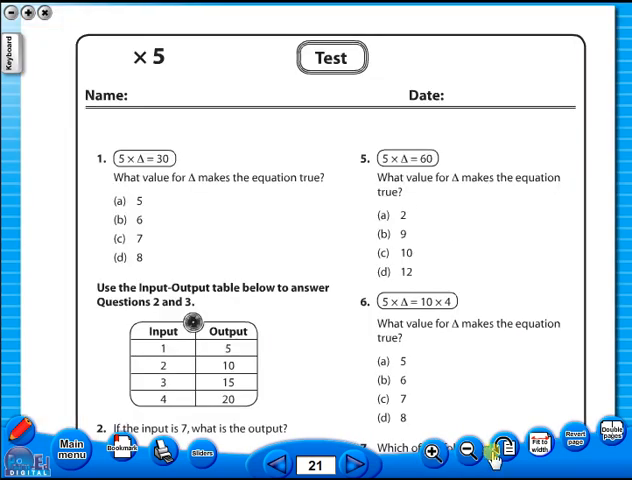
pyautogui.click(536, 450)
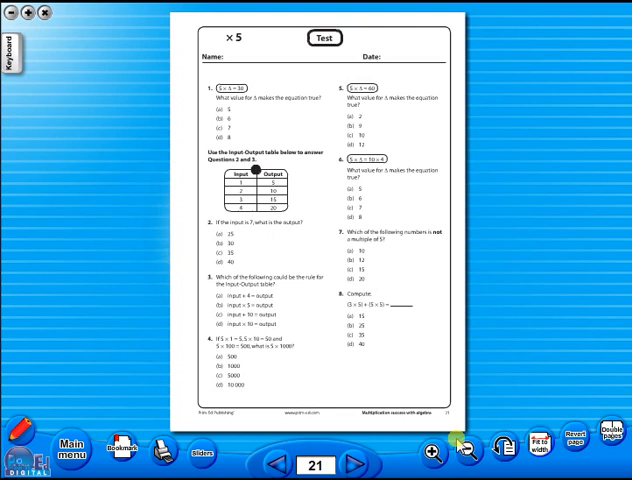
pyautogui.click(428, 450)
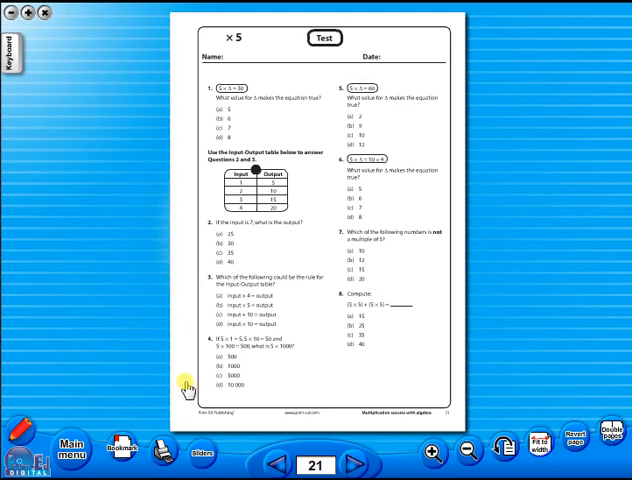
pyautogui.click(158, 448)
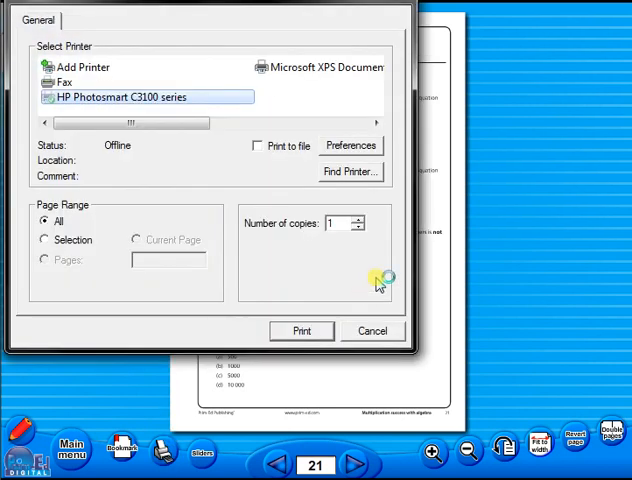
pyautogui.click(372, 330)
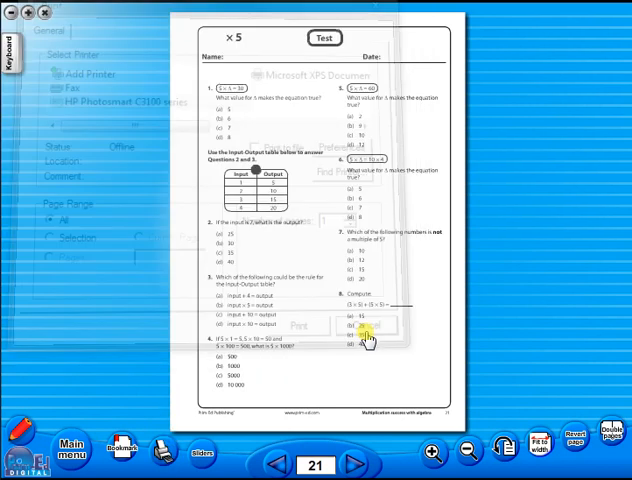
pyautogui.click(368, 330)
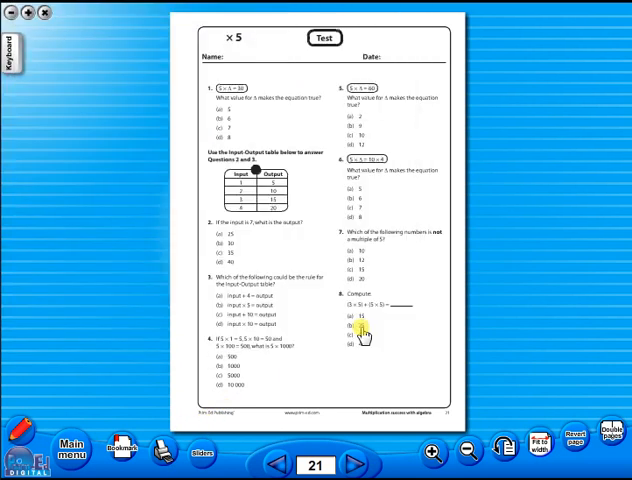
pyautogui.click(122, 448)
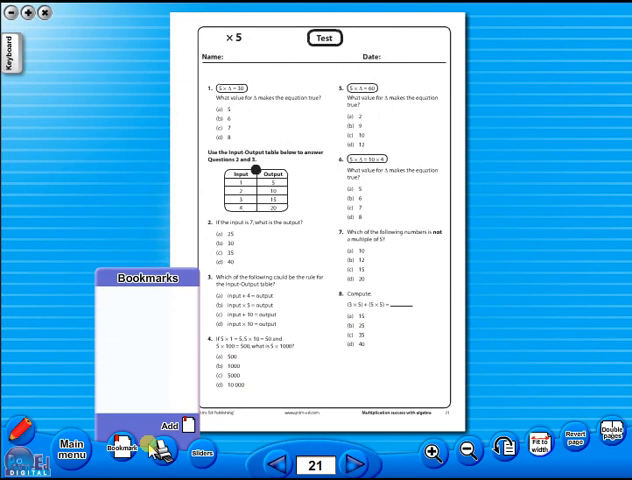
pyautogui.click(122, 452)
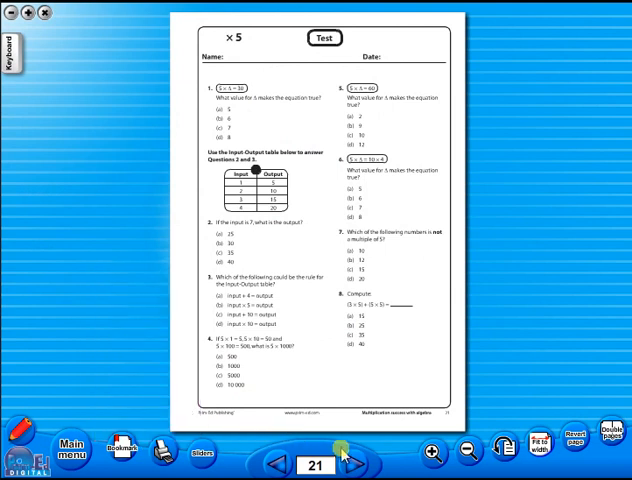
pyautogui.click(352, 466)
pyautogui.write('Question 8')
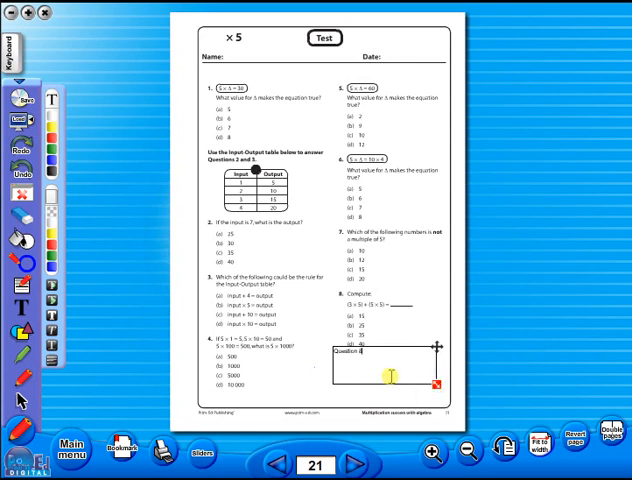
# - Choose the annotation toolbar's rectangle option to box the space below question 8
pyautogui.click(18, 96)
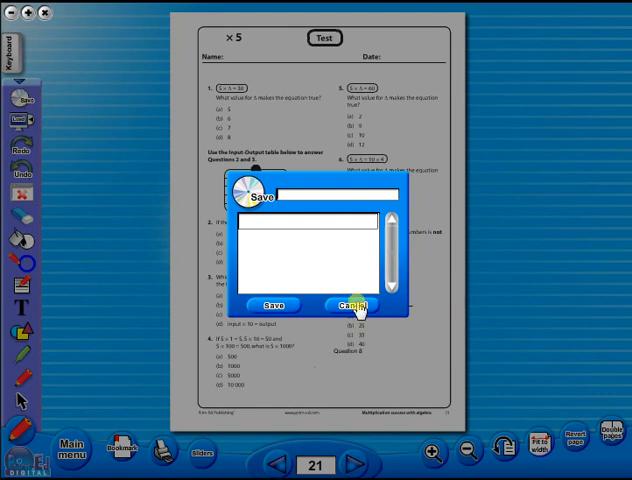
# - Confirm the annotation dialog so text can be entered in the drawn box
pyautogui.click(350, 304)
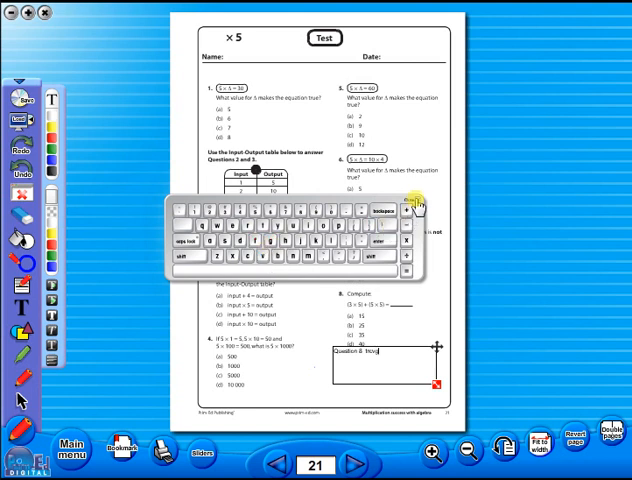
# - Jump to the ×3 facts page 65, then step through pages 67, 70, 74, 77 to page 81
pyautogui.click(408, 206)
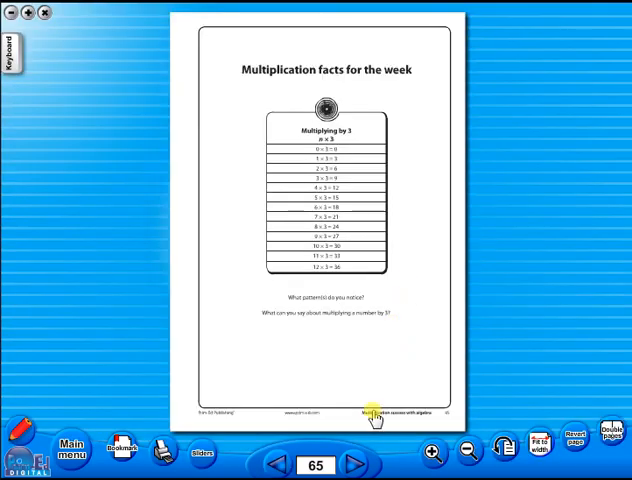
pyautogui.click(352, 464)
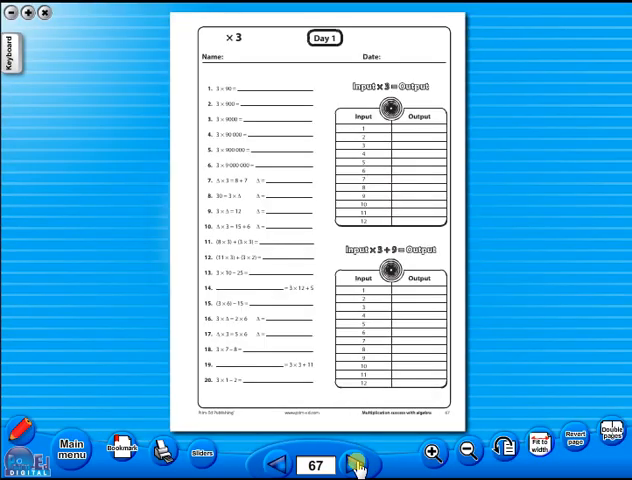
pyautogui.click(356, 464)
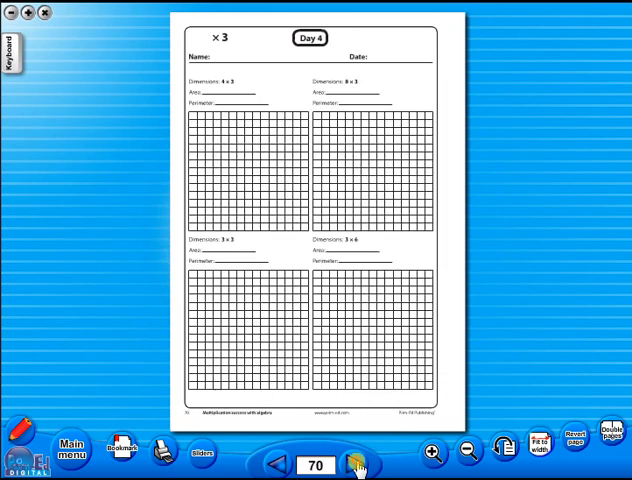
pyautogui.click(356, 464)
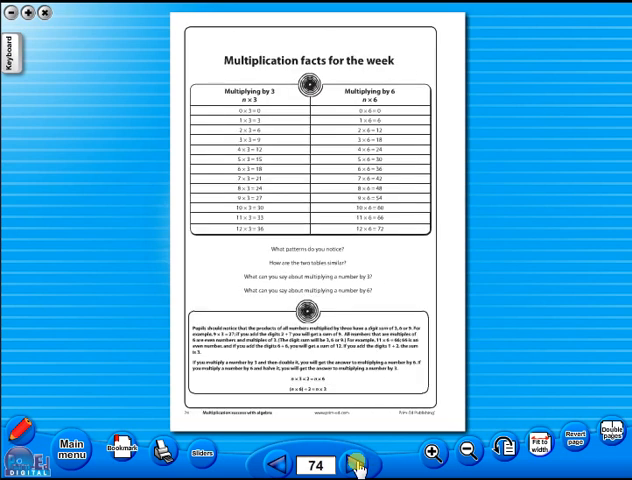
pyautogui.click(356, 460)
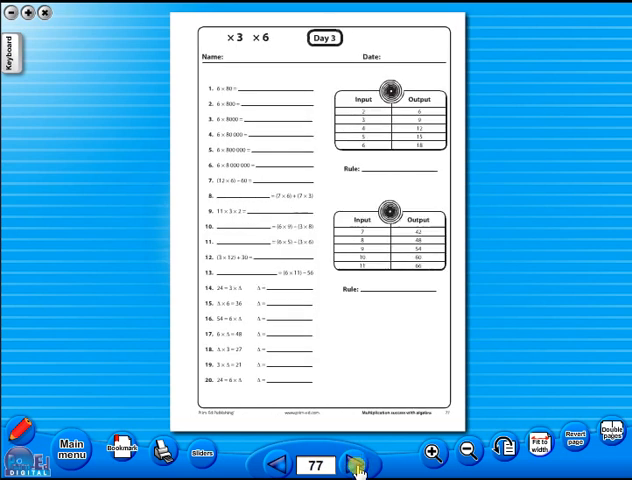
pyautogui.click(356, 462)
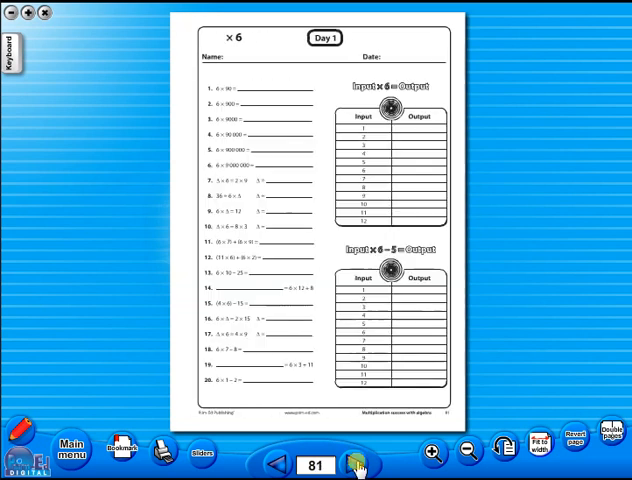